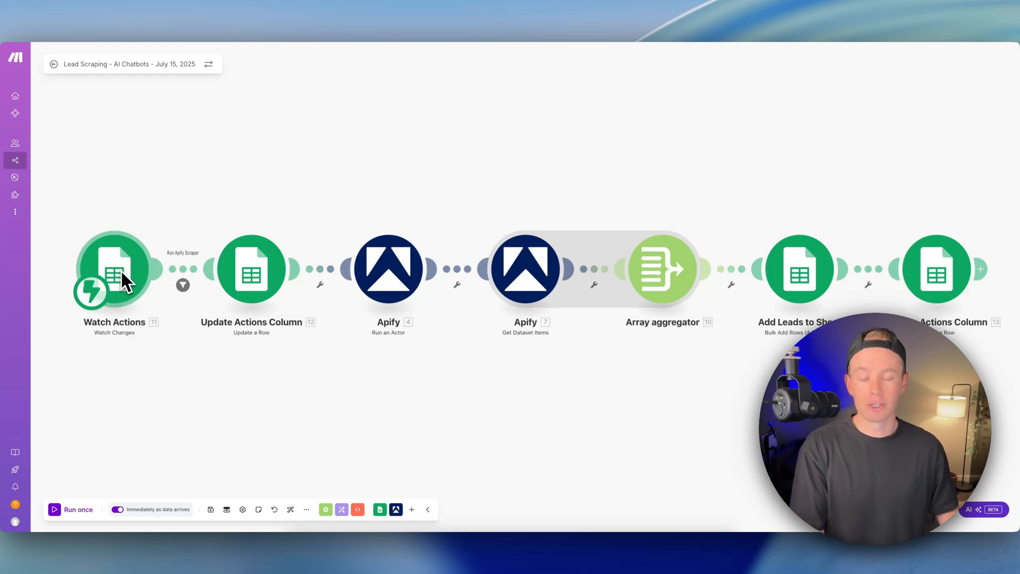
mouse_move(185, 15)
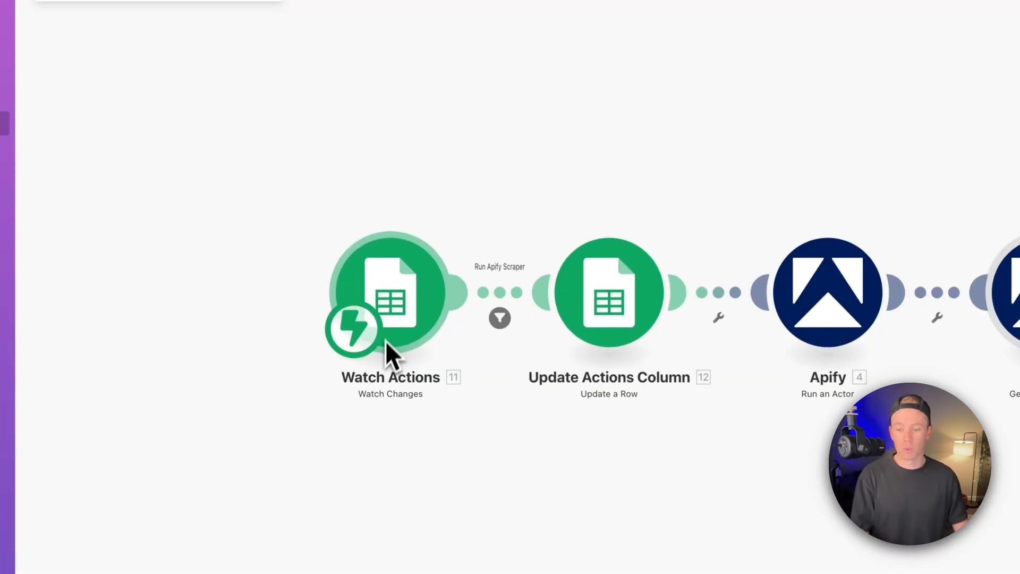
- Leave the Make scenario for the leads spreadsheet and bring up the Sheets add-ons marketplace
click(390, 293)
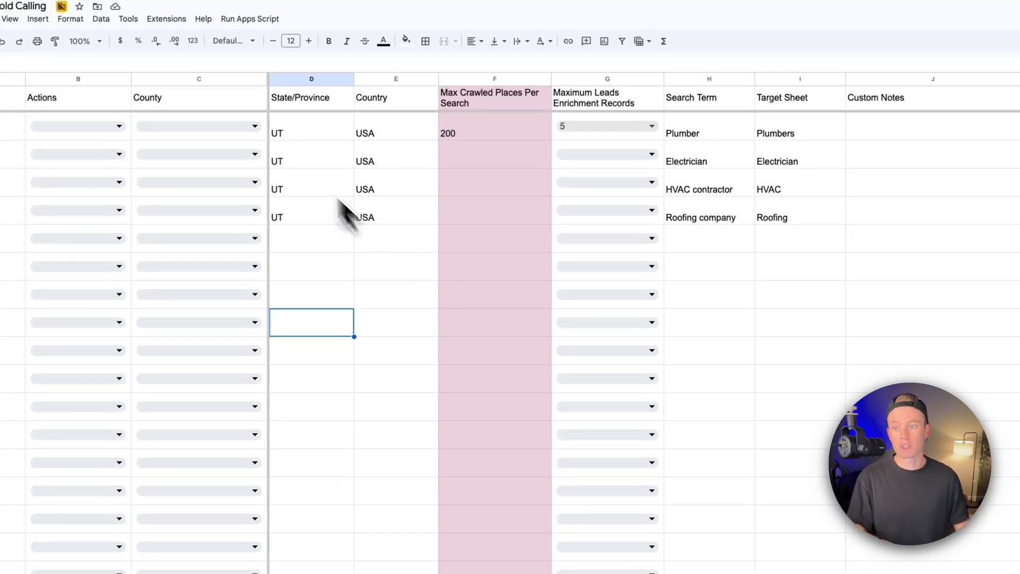
click(166, 19)
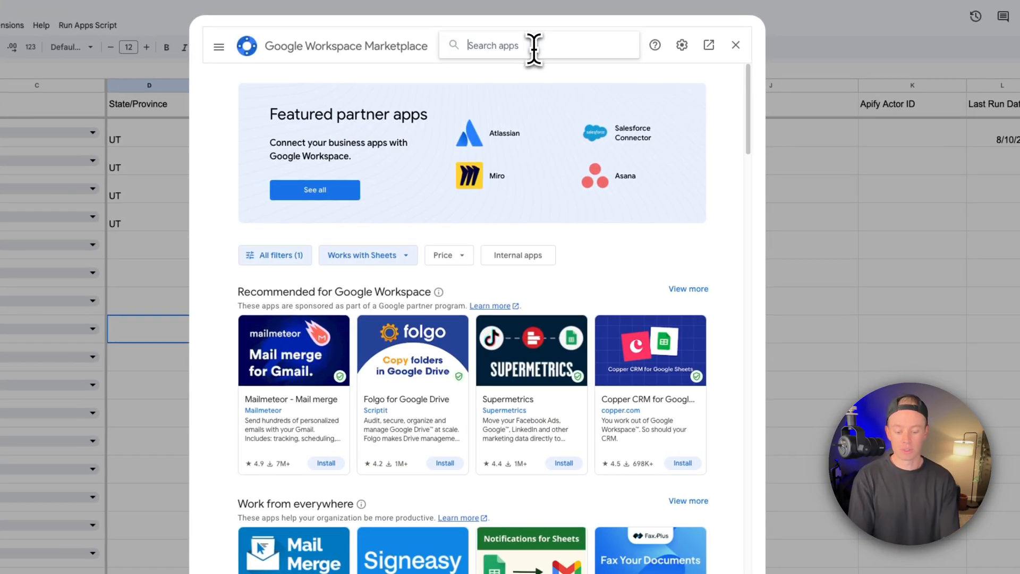
- Search the Marketplace for 'make', confirm the Make add-on is installed, and return to the sheet
text(make)
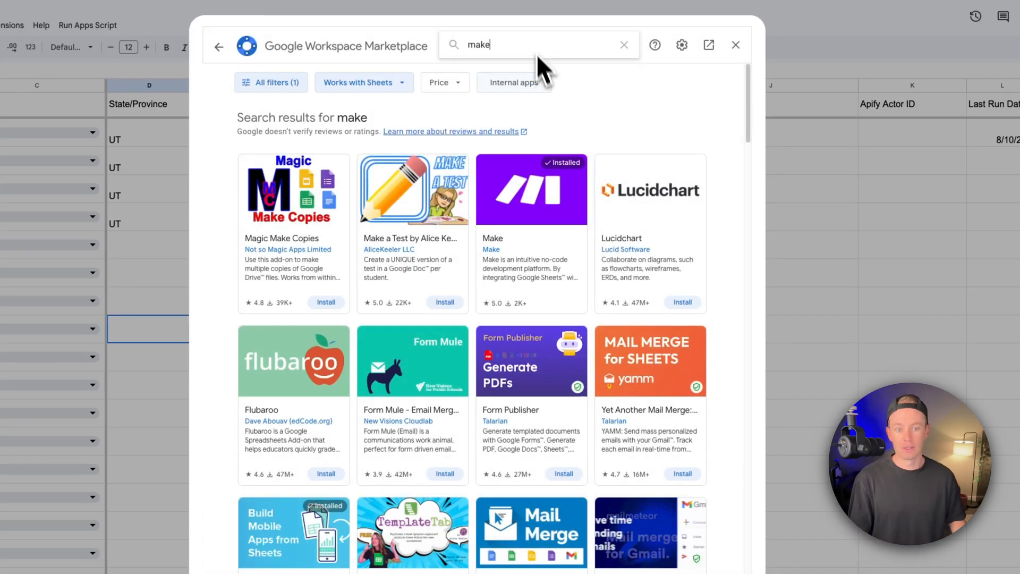
click(531, 189)
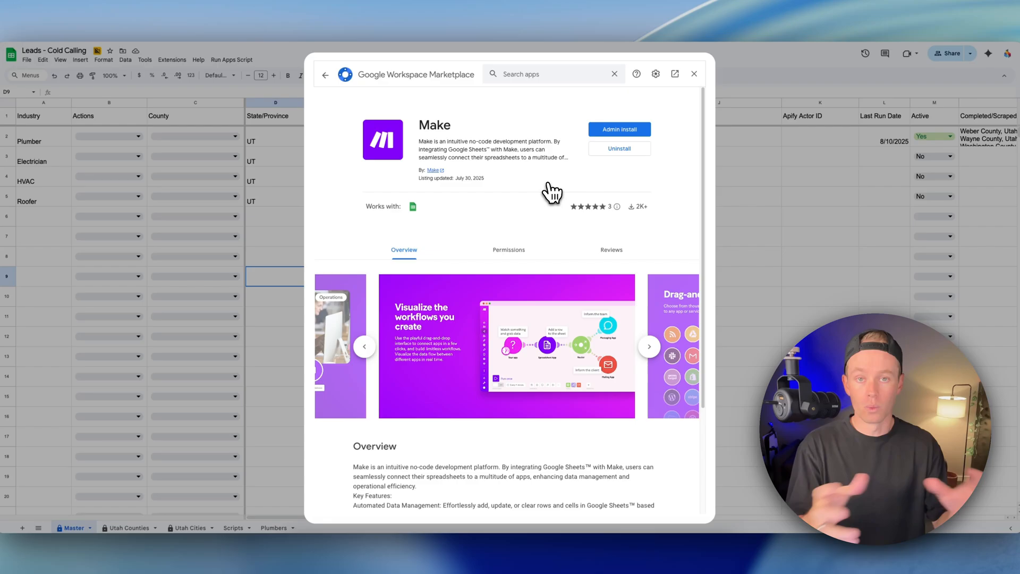
click(694, 74)
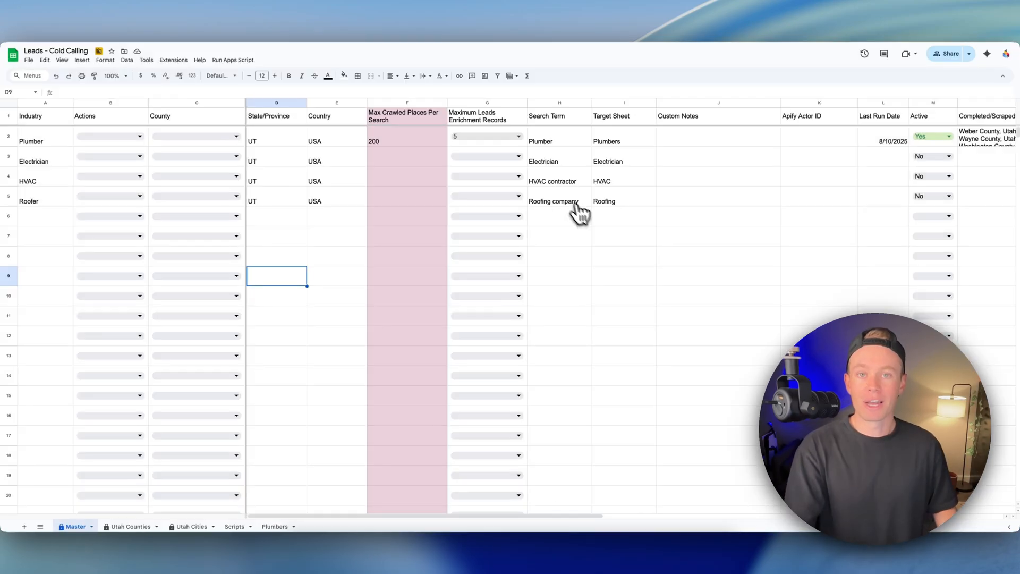
mouse_move(564, 278)
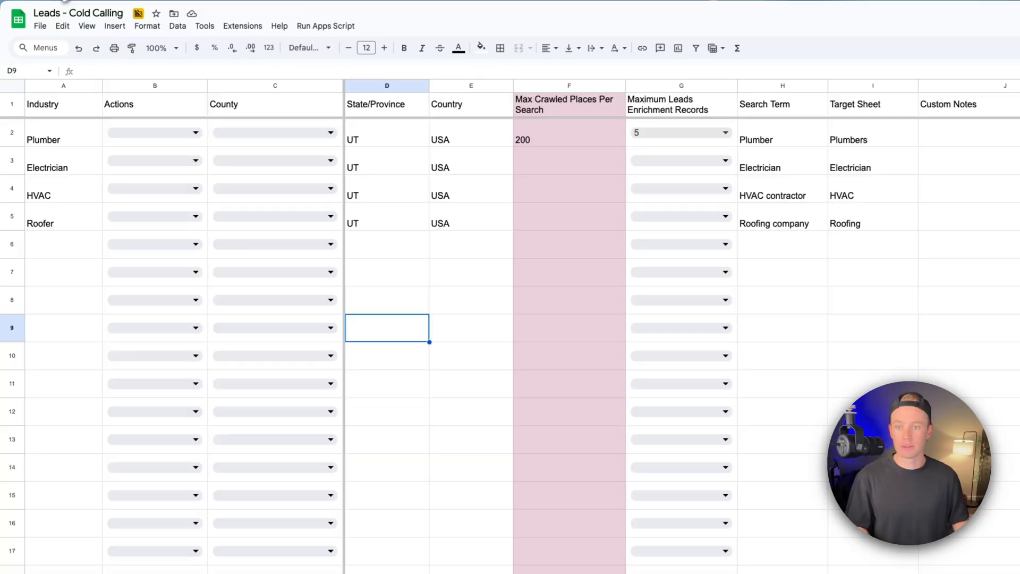
- Show the installed extensions list with the Make add-on in the Leads – Cold Calling sheet
click(243, 26)
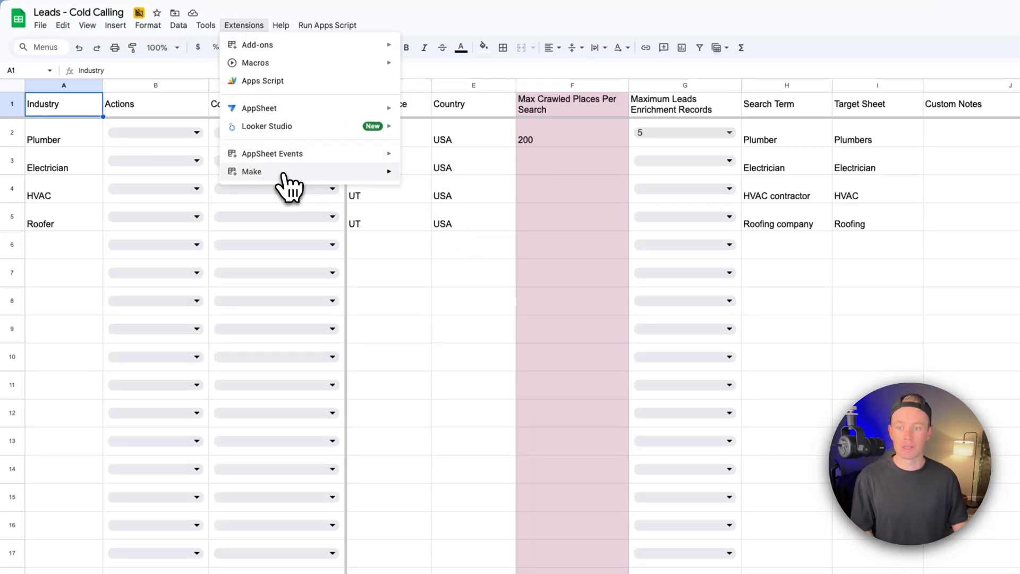
mouse_move(251, 172)
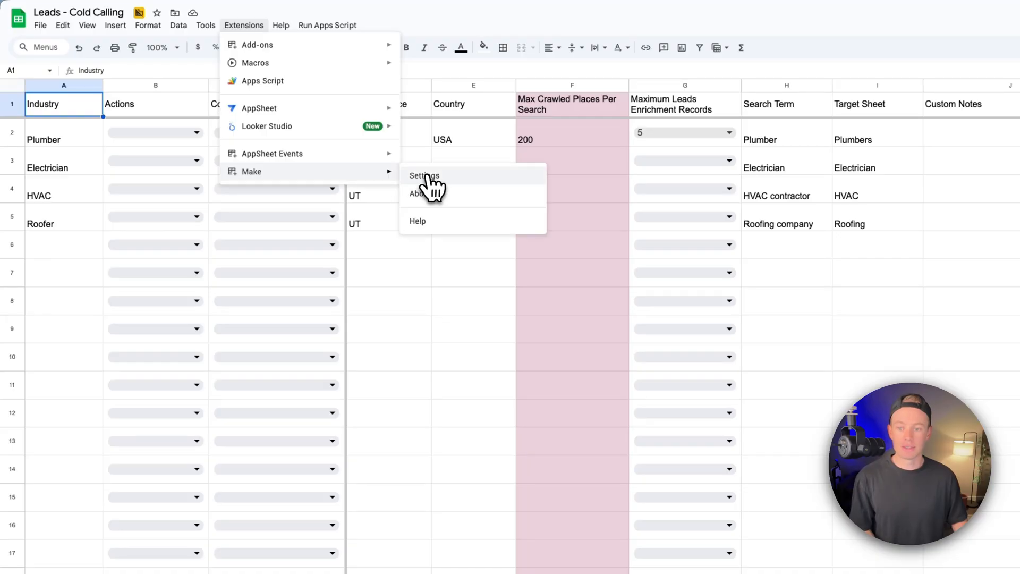
- Enter the Watch Changes webhook URL, sheet Master and range B2:B11000 in Make's settings
click(425, 176)
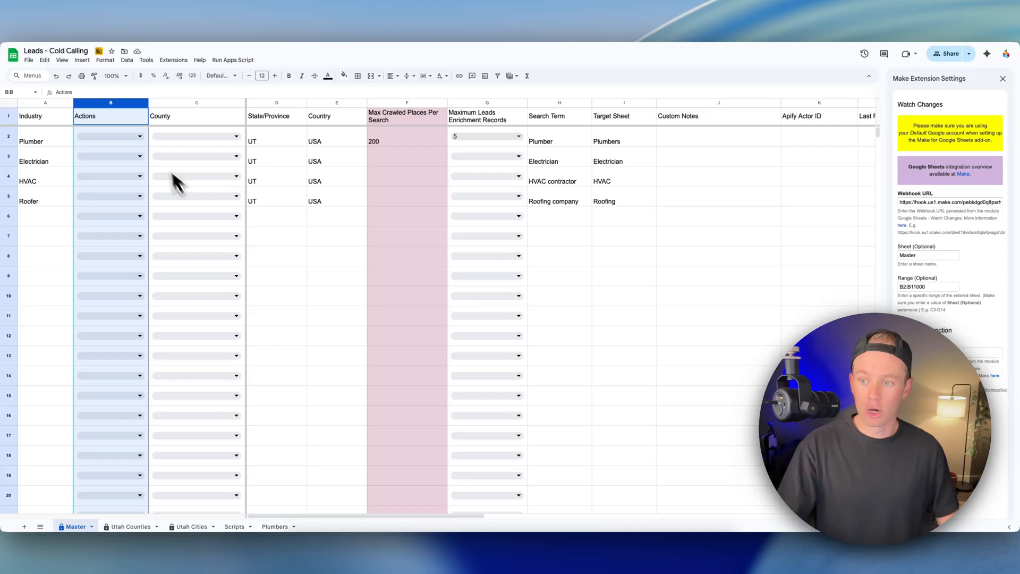
click(140, 136)
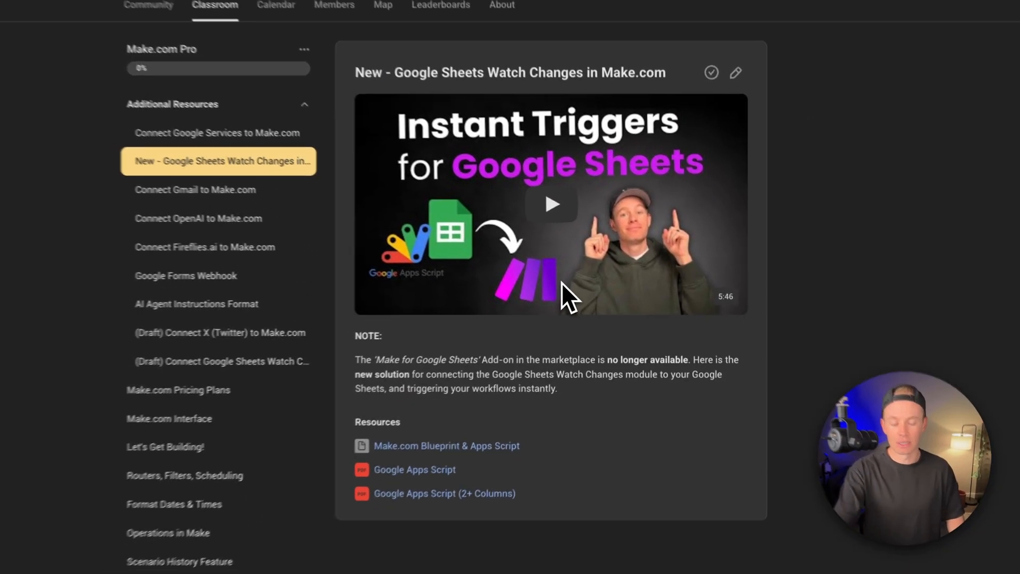
- Select the 'New - Google Sheets Watch Changes in Make.com' lesson under Additional Resources
click(552, 202)
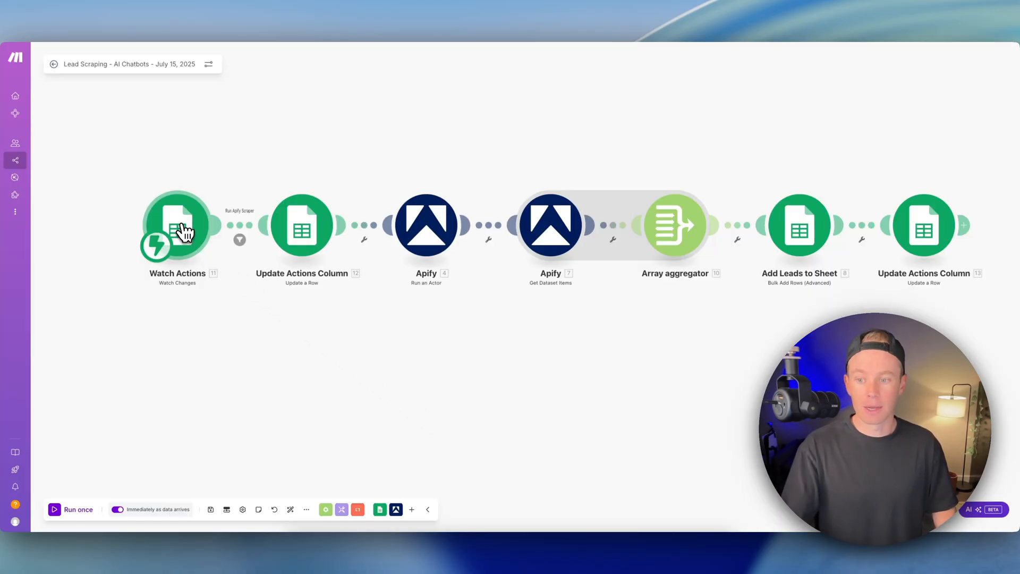
click(178, 226)
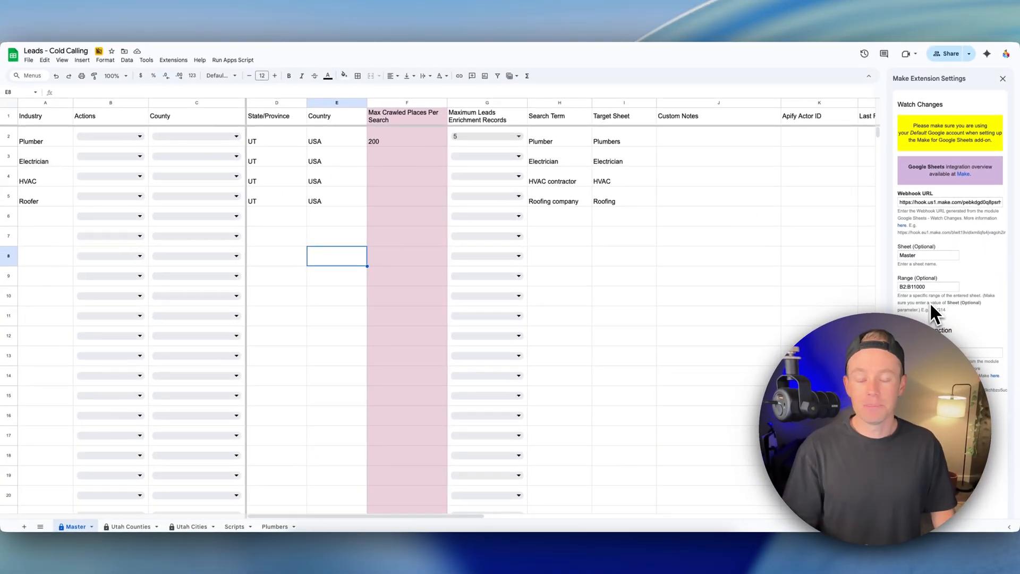
- Close the Make Extension Settings sidebar to show the full Leads – Cold Calling sheet
click(1002, 79)
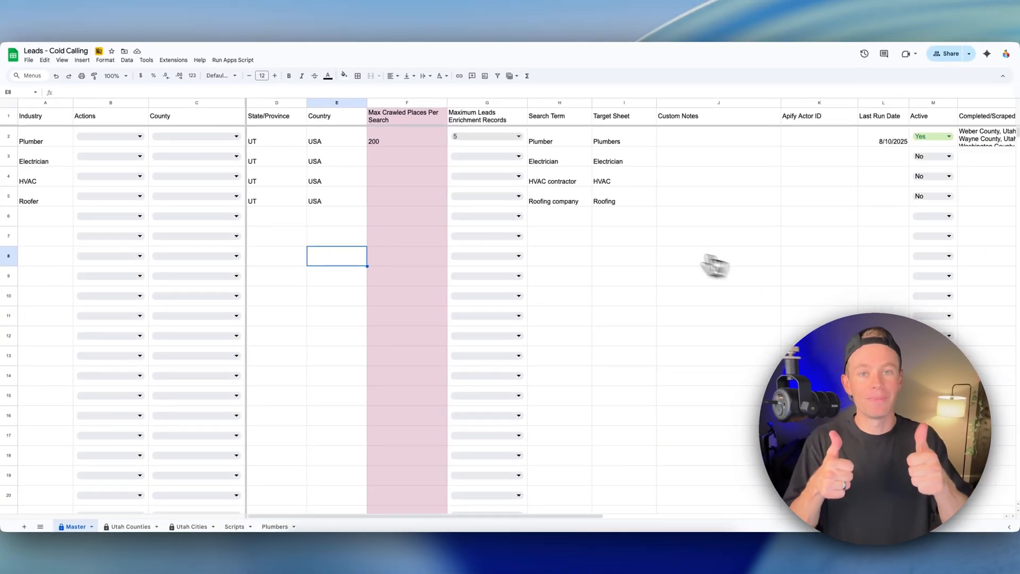